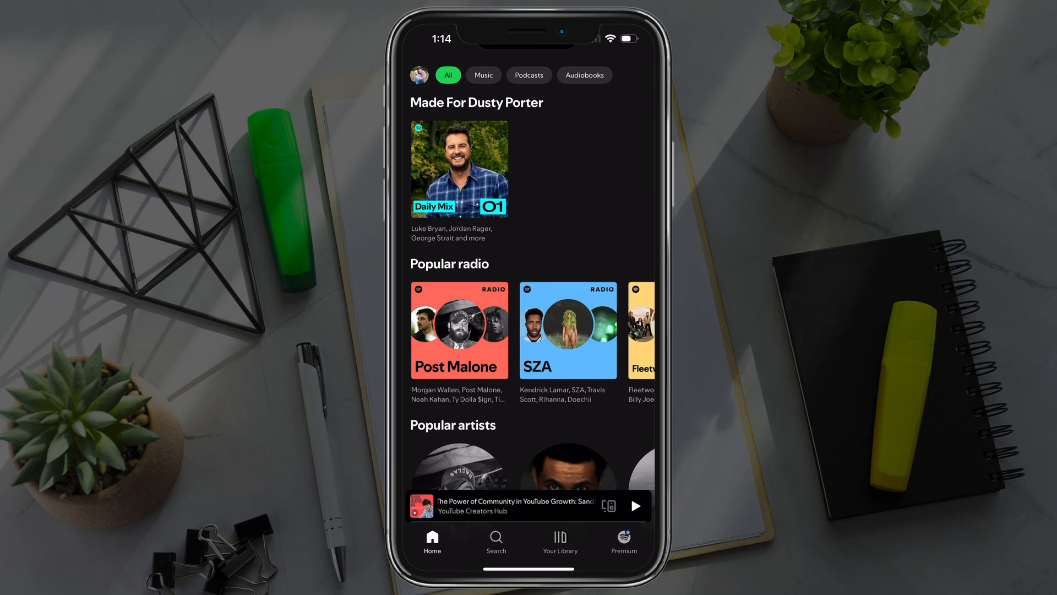
# Step: Open Your Library filtered to playlists, showing My Playlist #2 and Make Me Private
pyautogui.click(560, 540)
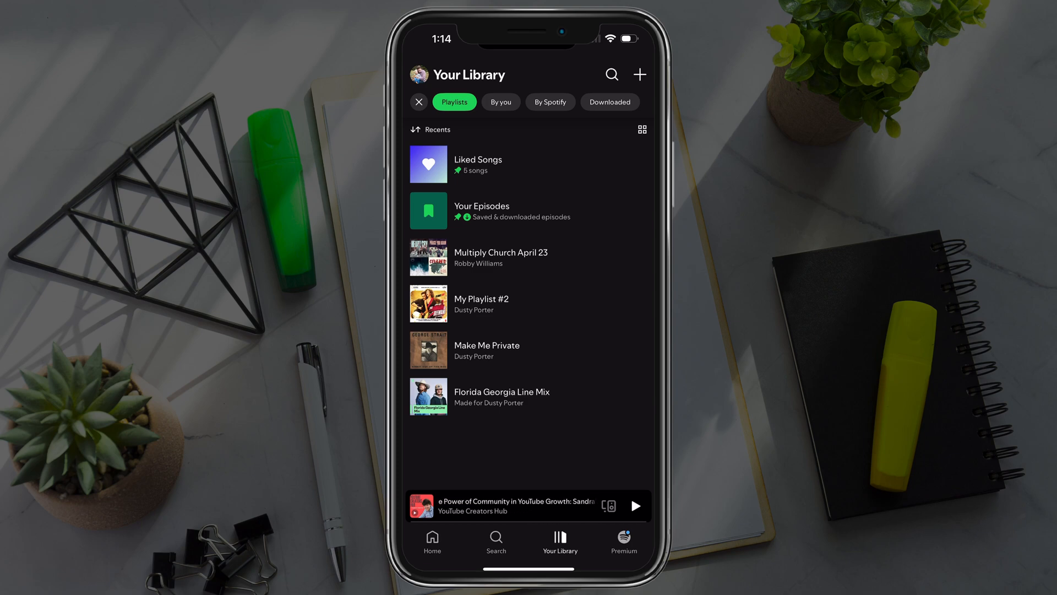
# Step: Open My Playlist #2 by Dusty Porter from the library list
pyautogui.click(481, 299)
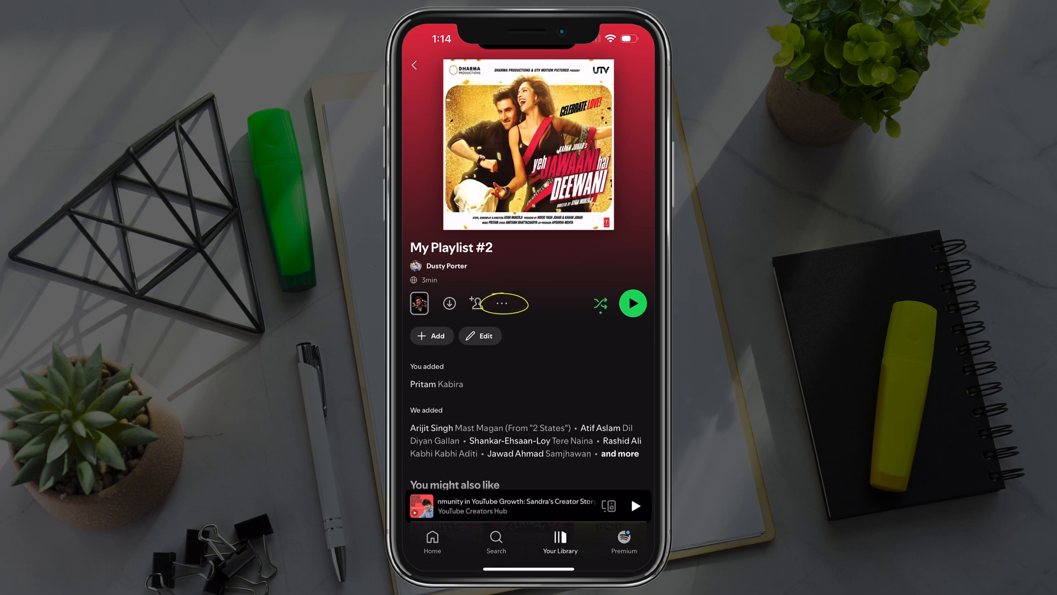
# Step: Delete My Playlist #2 and confirm, then open Multiply Church April 23
pyautogui.click(503, 303)
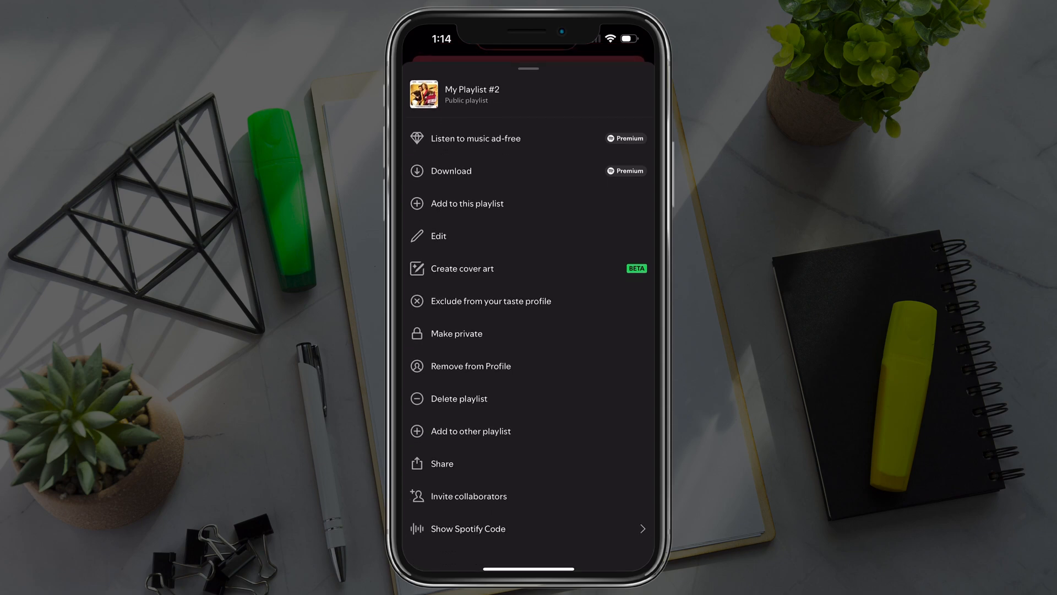
pyautogui.click(459, 399)
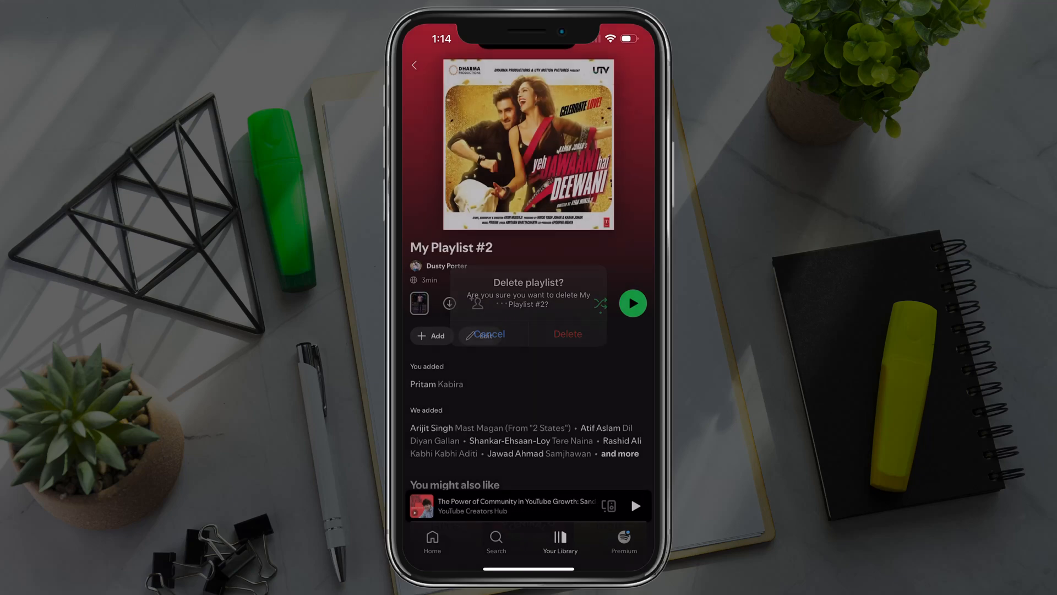
pyautogui.click(568, 334)
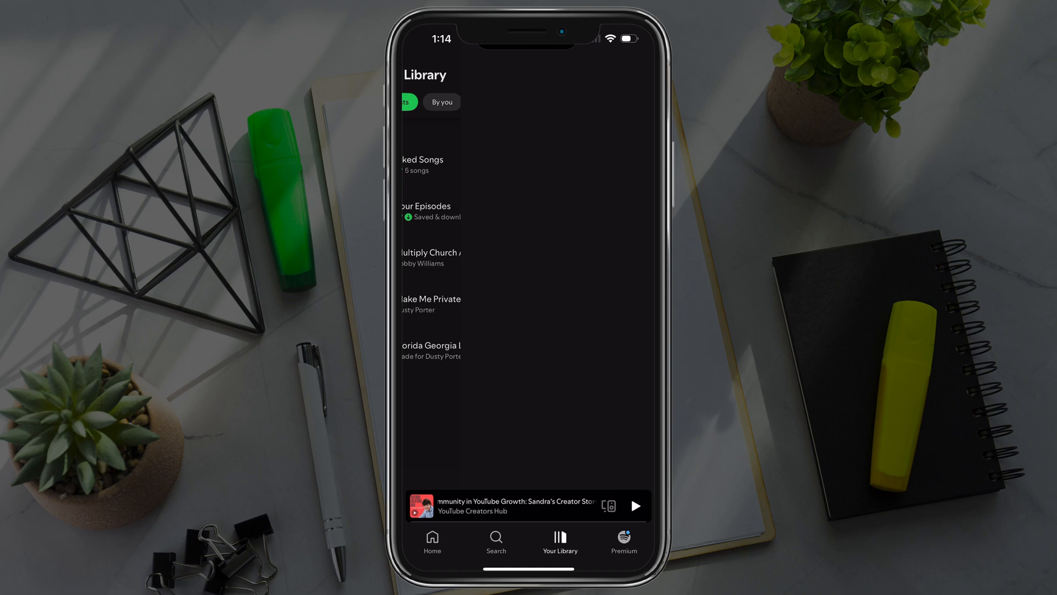
pyautogui.click(429, 253)
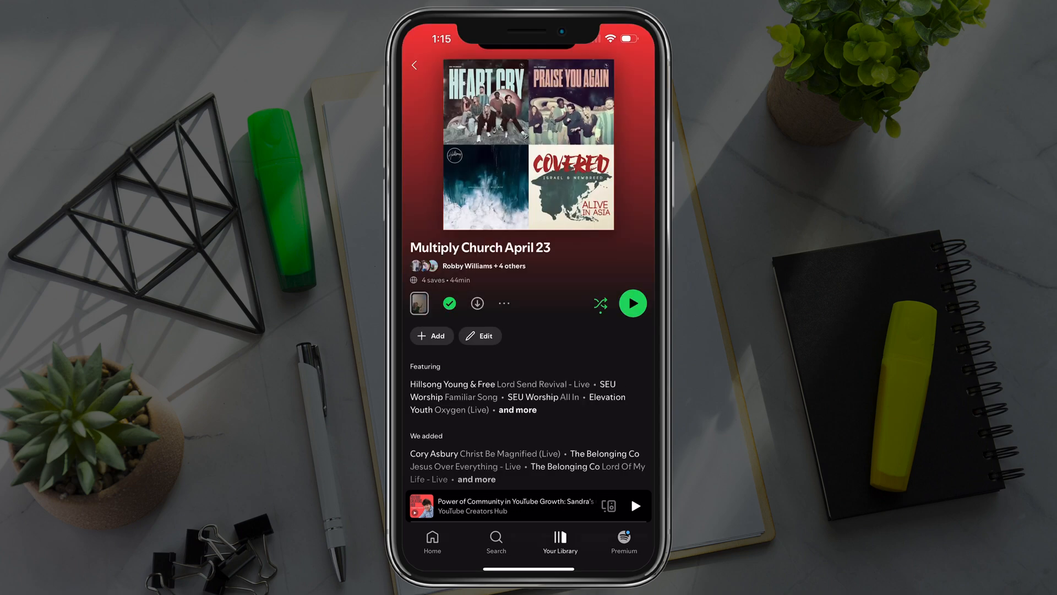
pyautogui.click(503, 303)
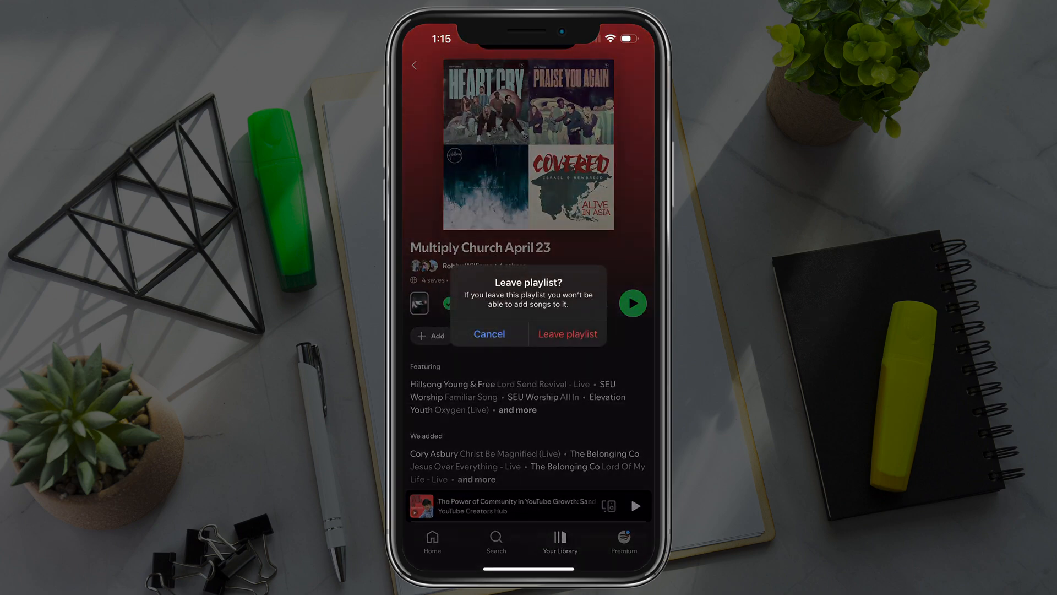
pyautogui.click(489, 334)
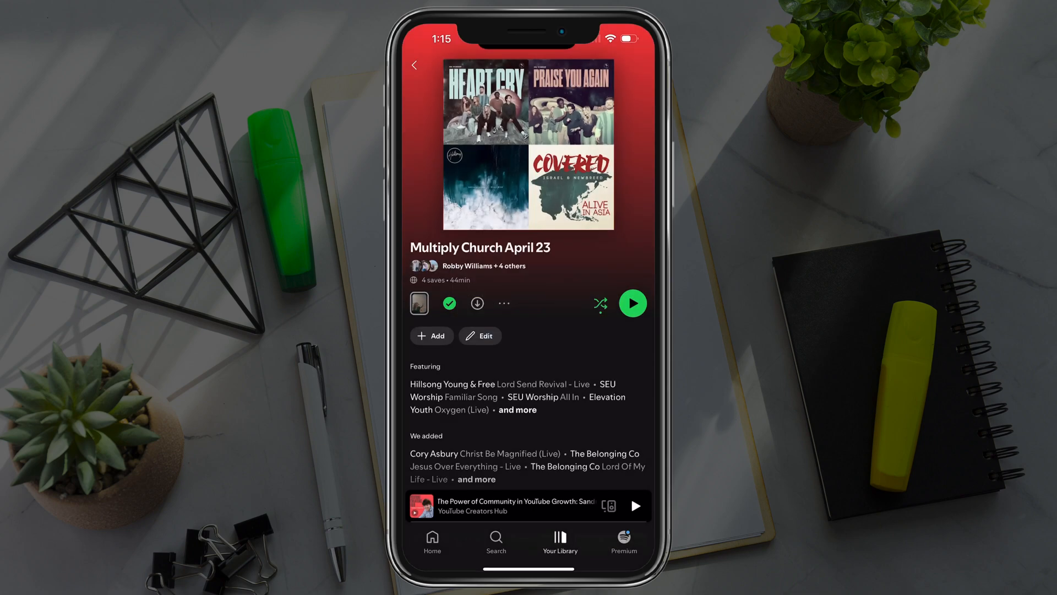
pyautogui.click(560, 539)
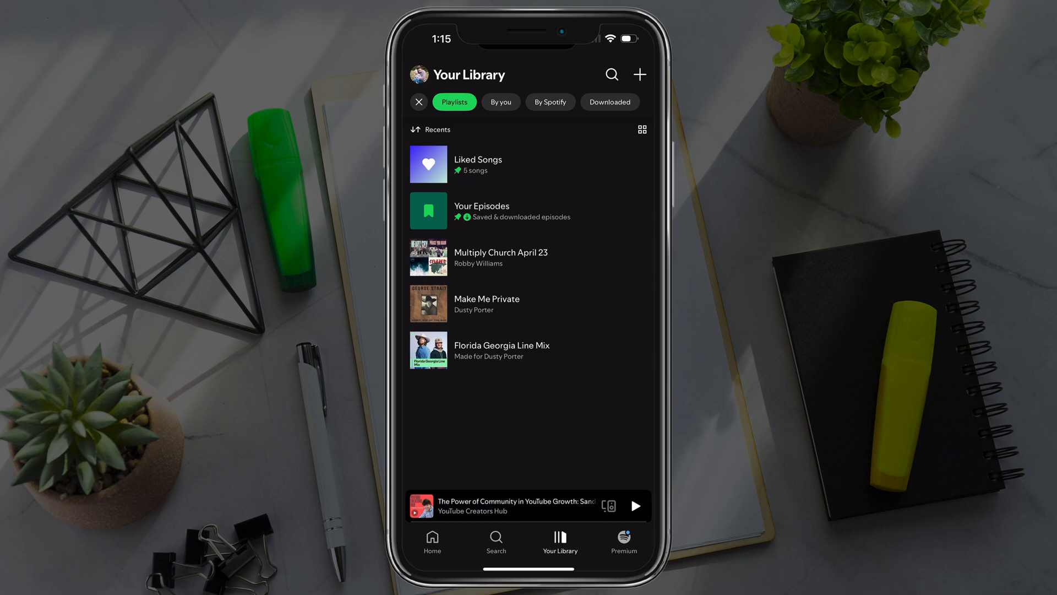
# Step: Delete the Make Me Private playlist from its options menu
pyautogui.click(487, 298)
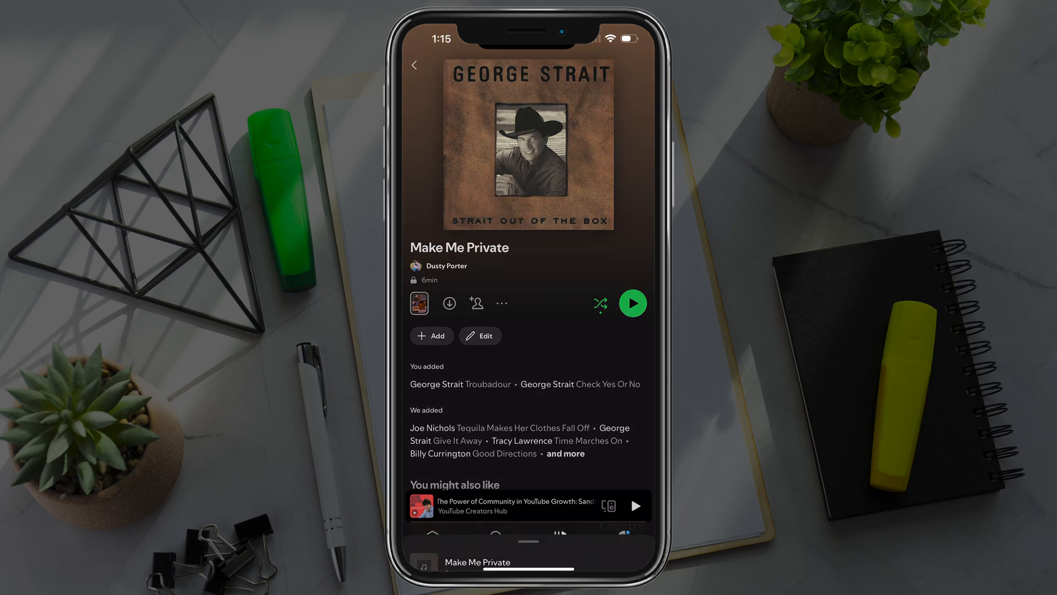
pyautogui.click(502, 303)
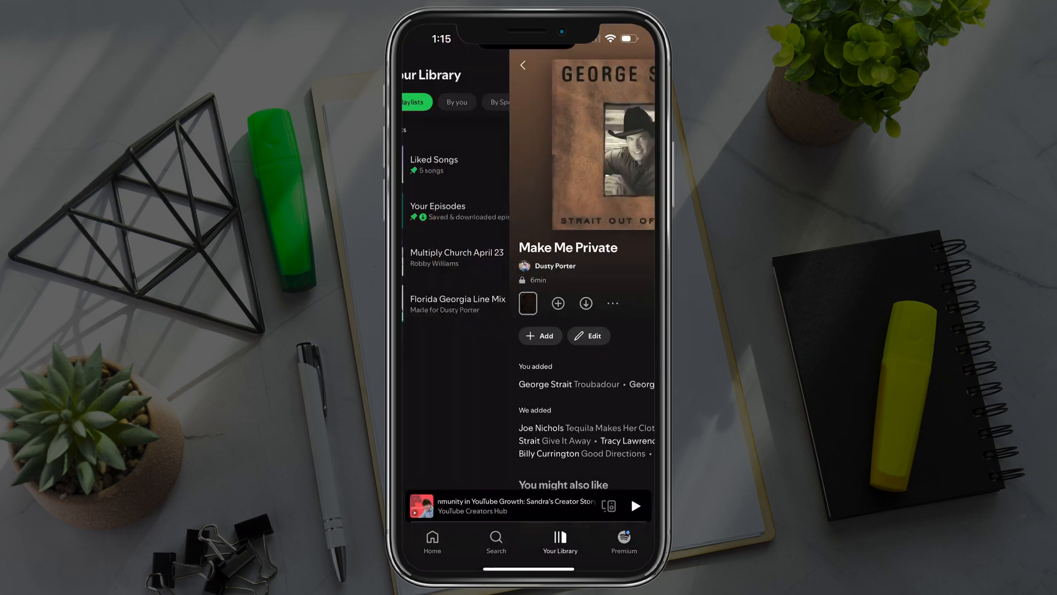
pyautogui.click(523, 65)
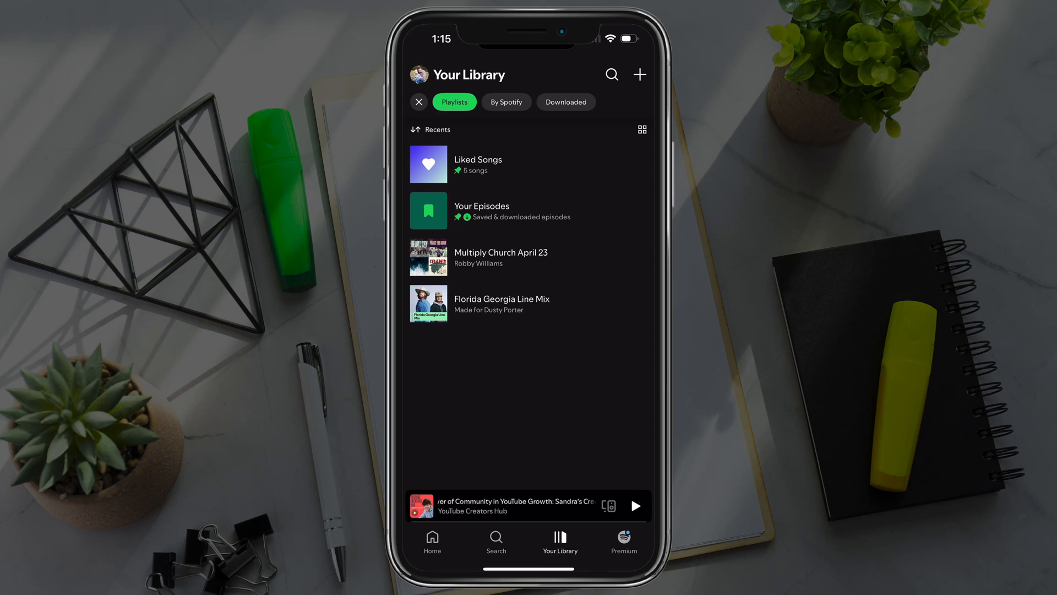